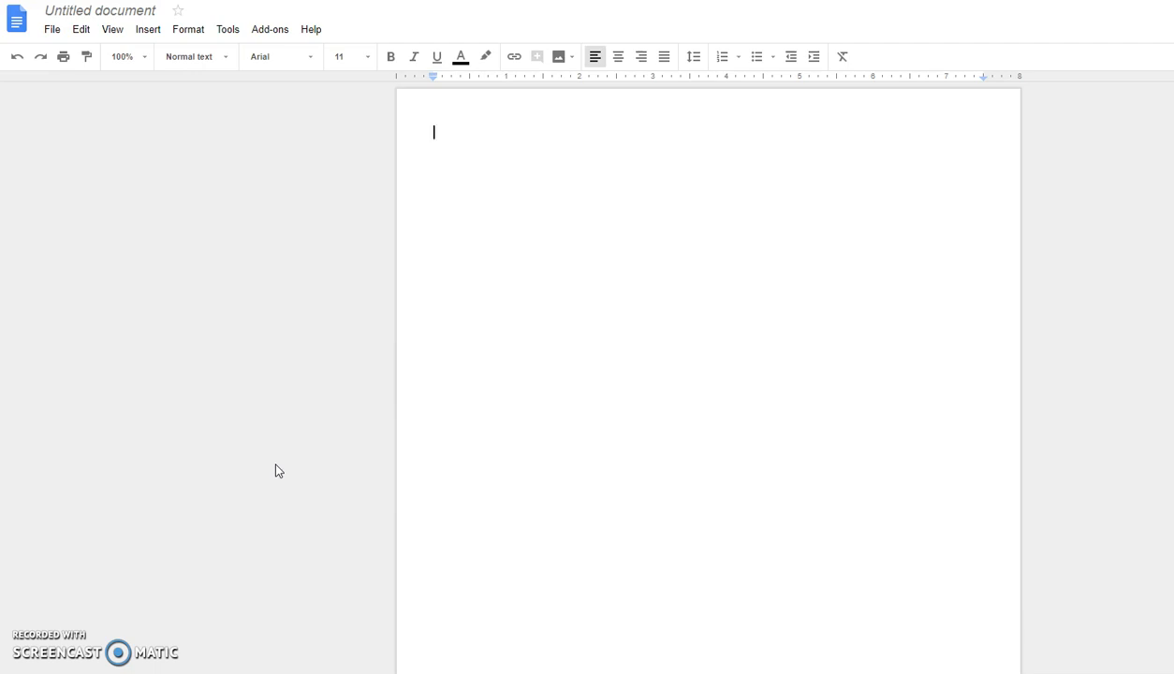
- Open the Preferences dialog from the Tools menu to view automatic substitutions
{"action": "left_click", "coordinate": [226, 29]}
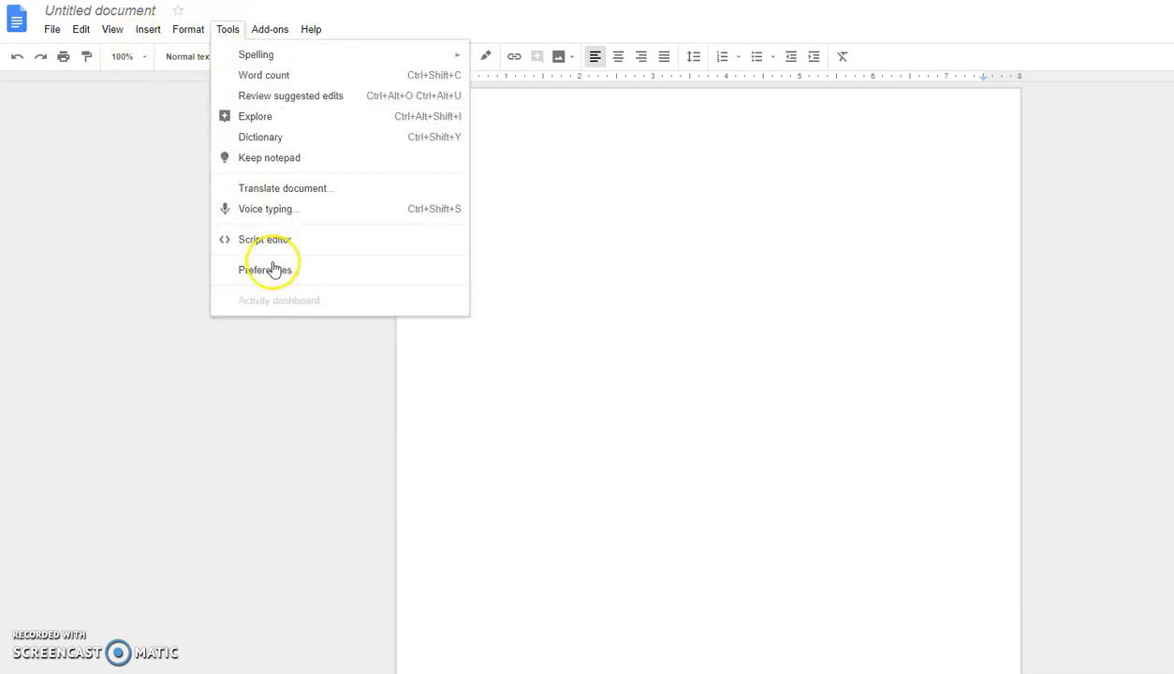
{"action": "left_click", "coordinate": [266, 269]}
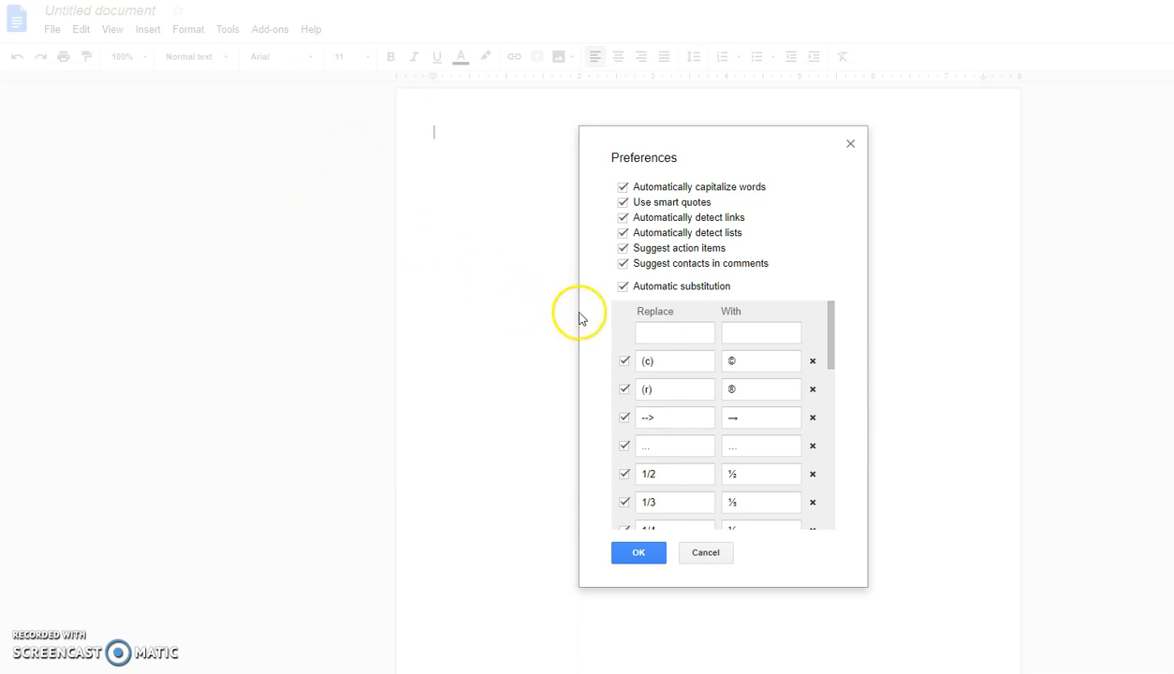
- Add substitution rules replacing sme with Sunnymead and hte with the
{"action": "type", "text": "sml"}
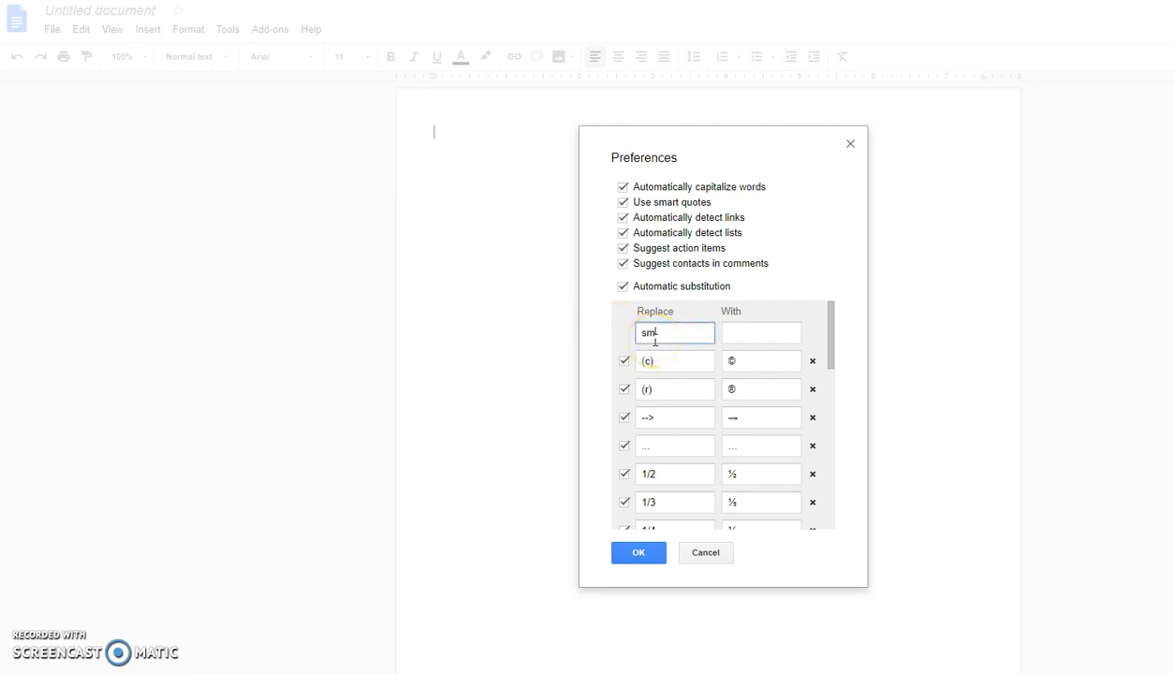
{"action": "left_click", "coordinate": [760, 332]}
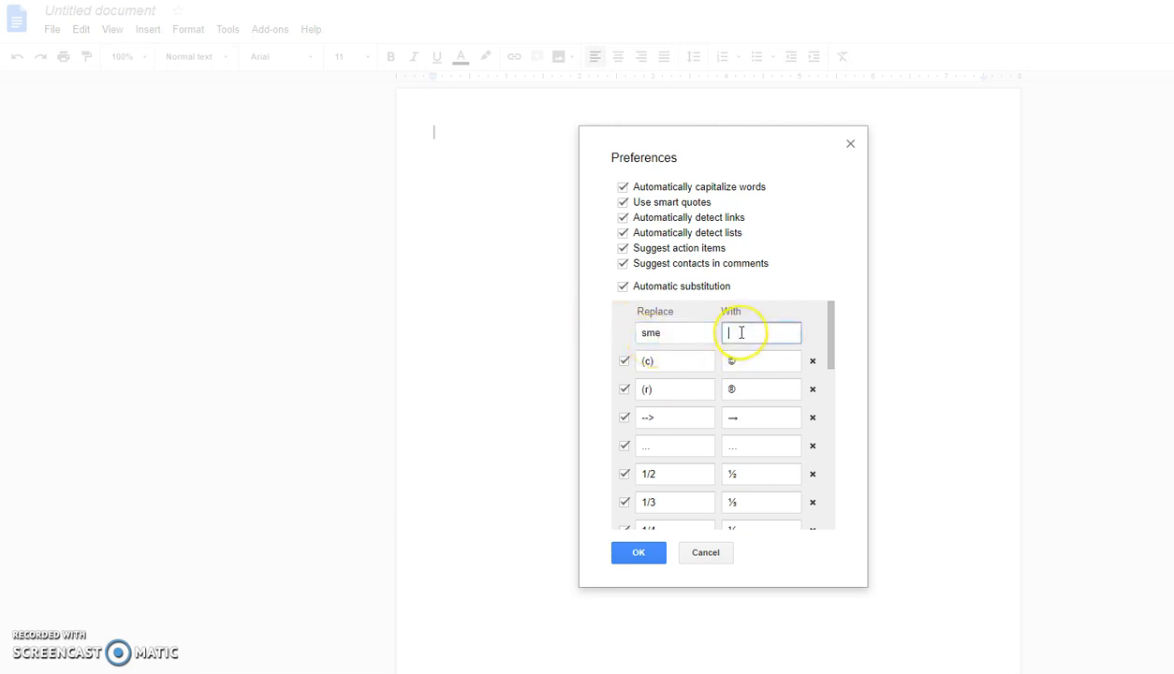
{"action": "type", "text": "Sunnymead"}
{"action": "left_click", "coordinate": [675, 332]}
{"action": "type", "text": "hle"}
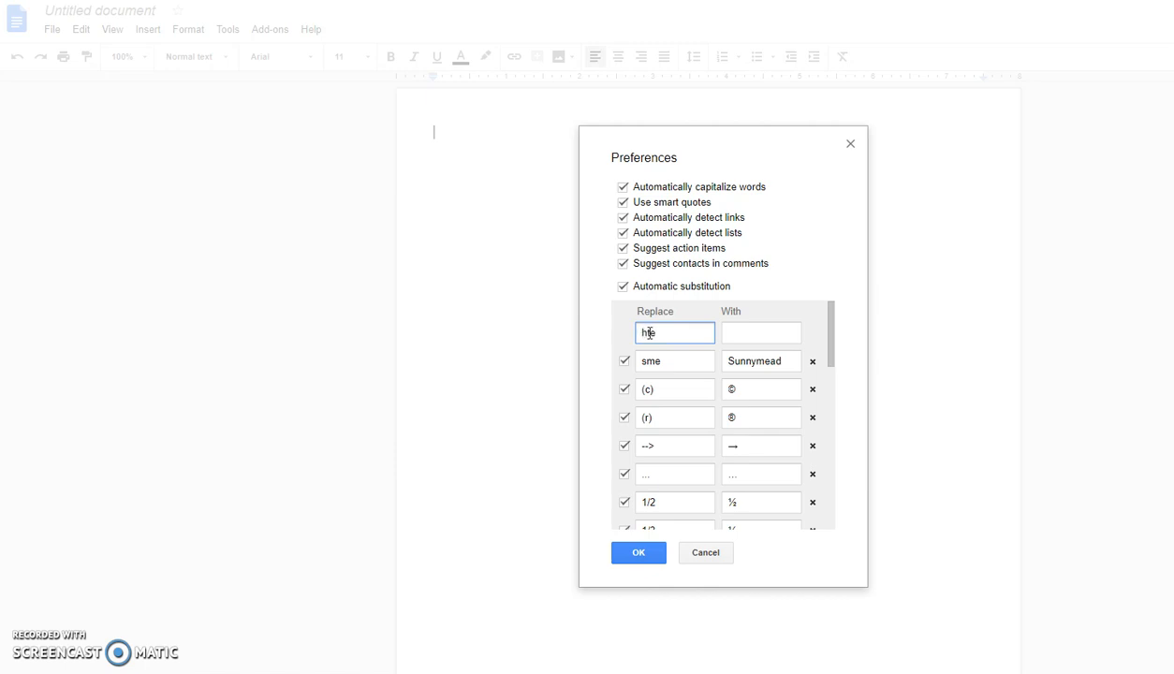
{"action": "left_click", "coordinate": [760, 333]}
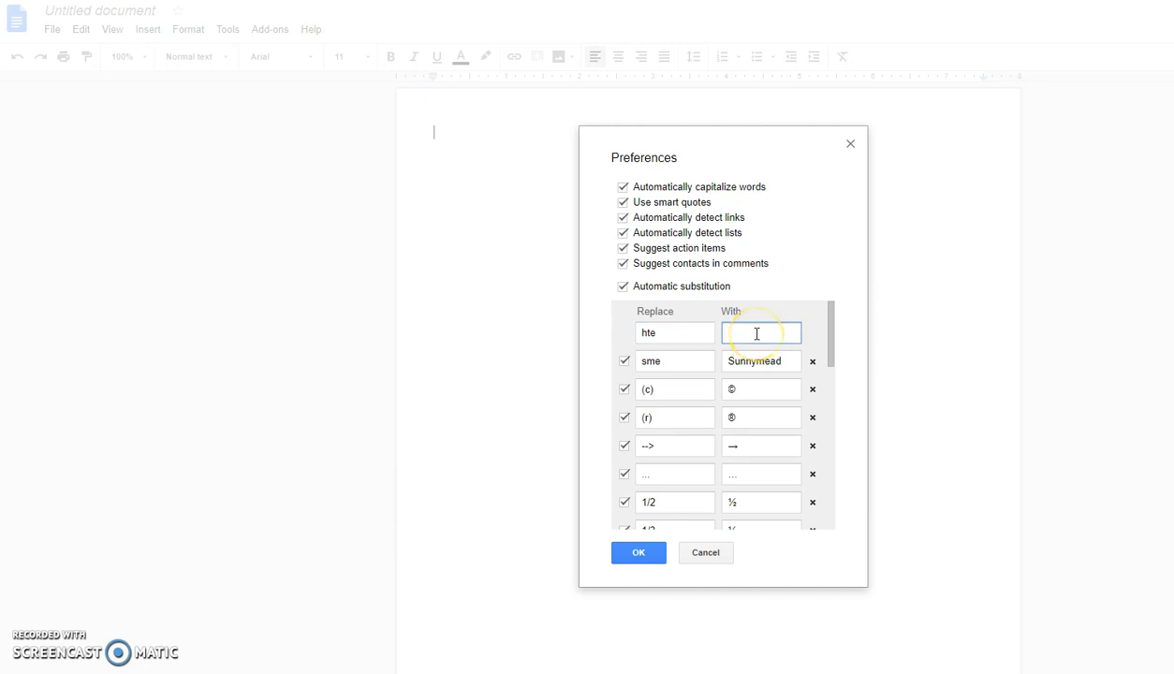
{"action": "type", "text": "the"}
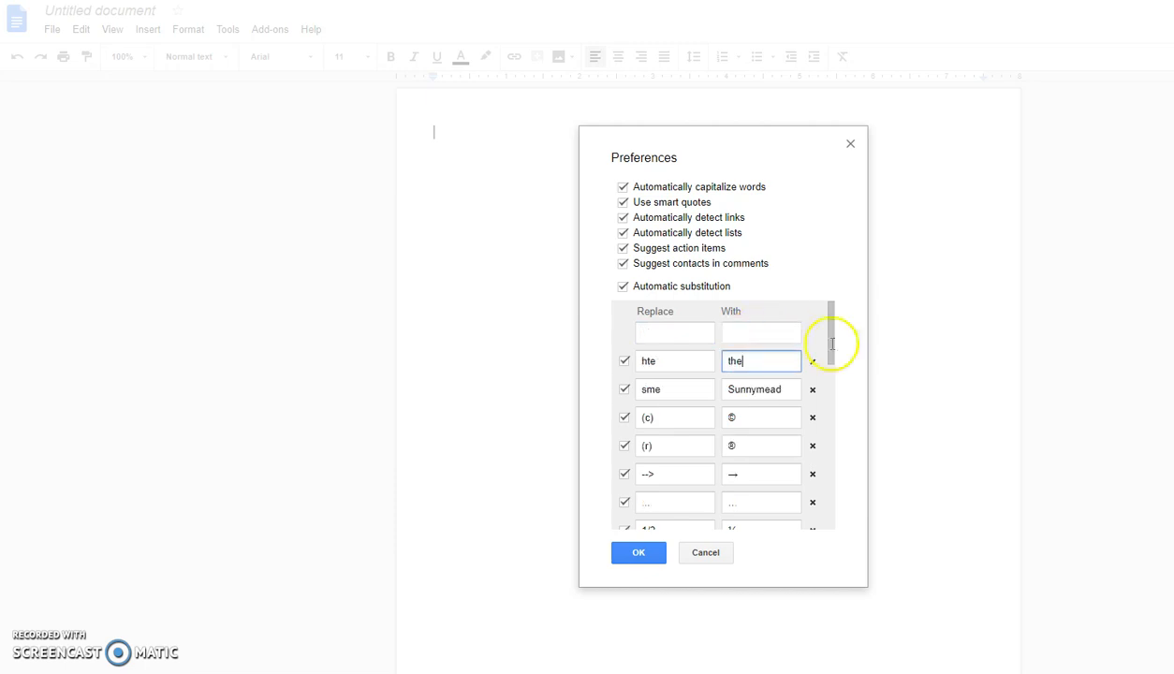